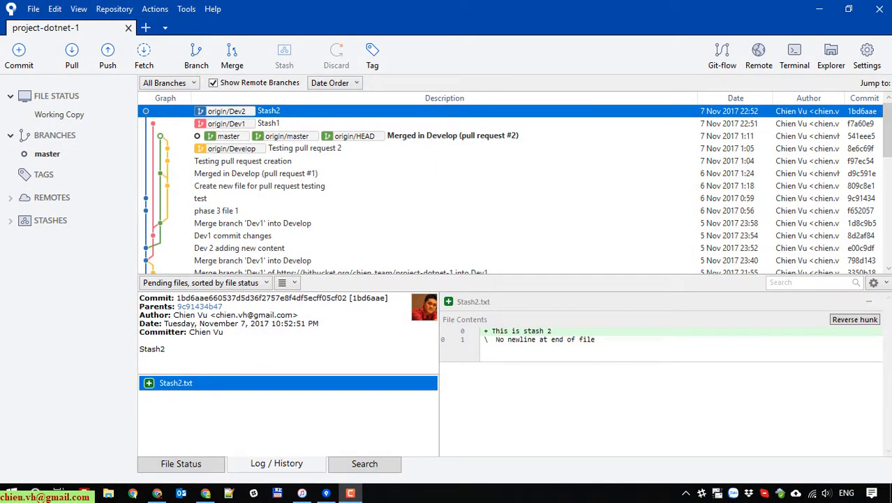
{"action": "mouse_move", "coordinate": [797, 21]}
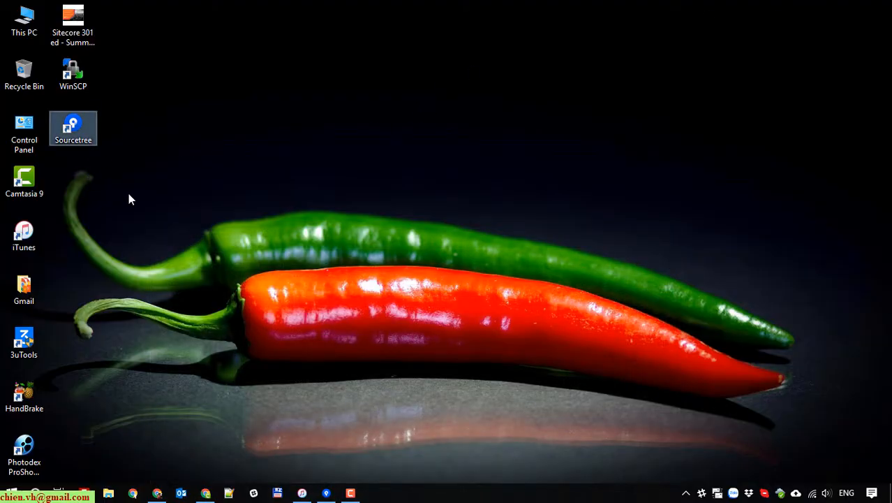
{"action": "double_click", "coordinate": [24, 128]}
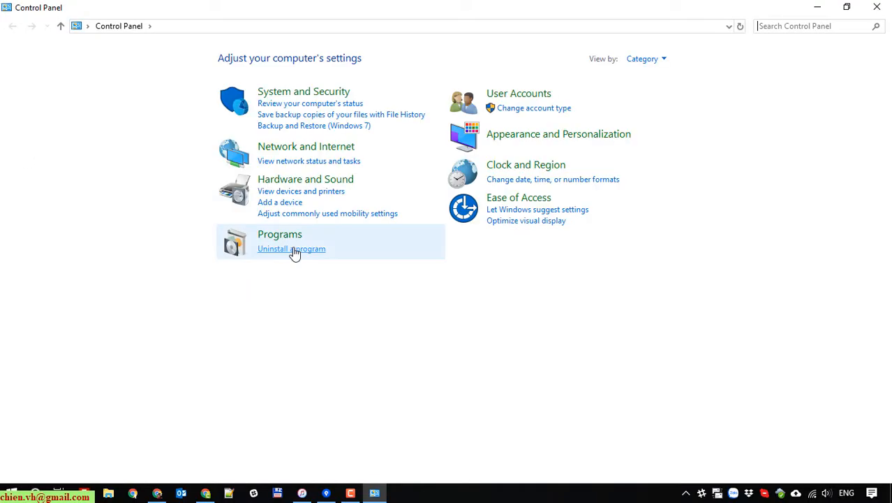
{"action": "left_click", "coordinate": [291, 249]}
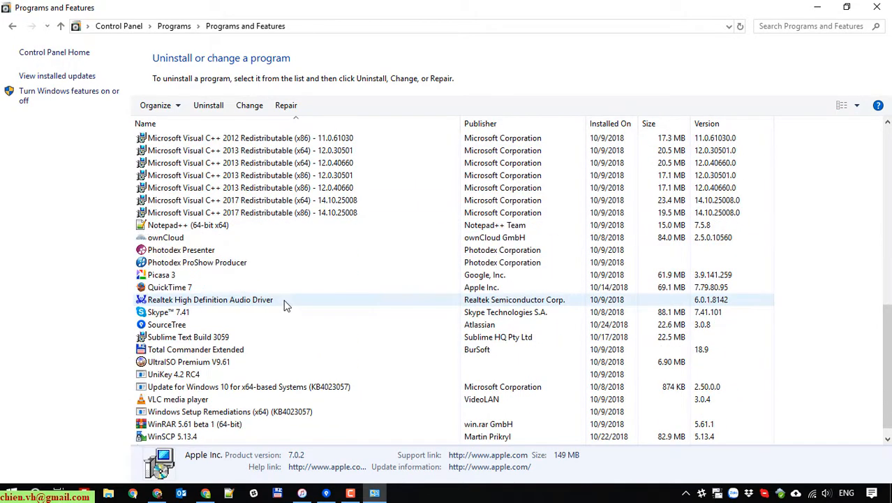
{"action": "left_click", "coordinate": [167, 324]}
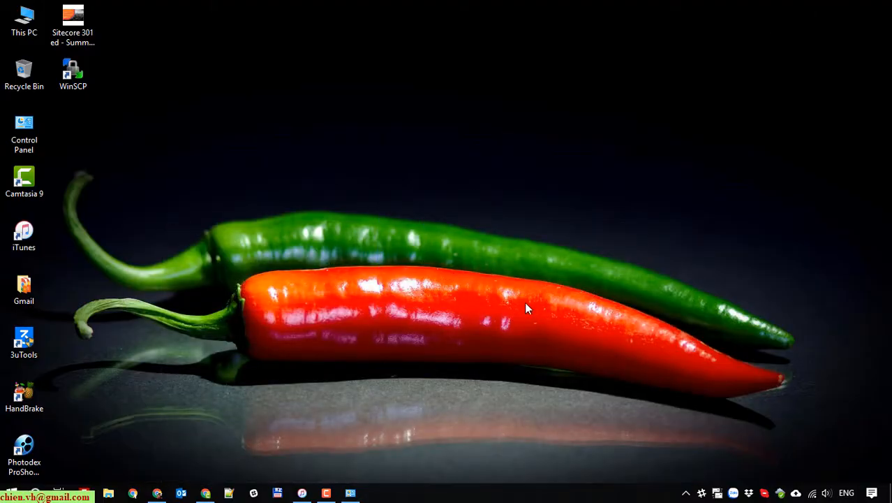
- Download the Sourcetree Windows installer from sourcetreeapp.com and open the downloaded setup file
{"action": "right_click", "coordinate": [527, 308]}
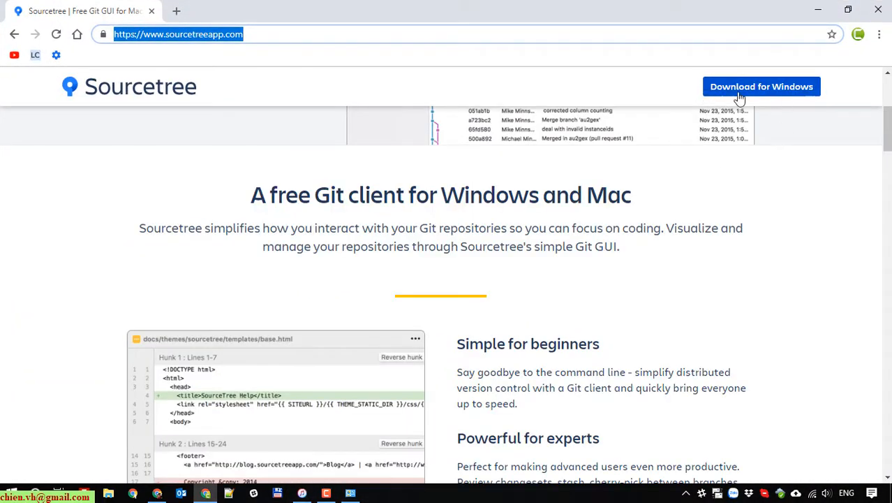
{"action": "left_click", "coordinate": [761, 86]}
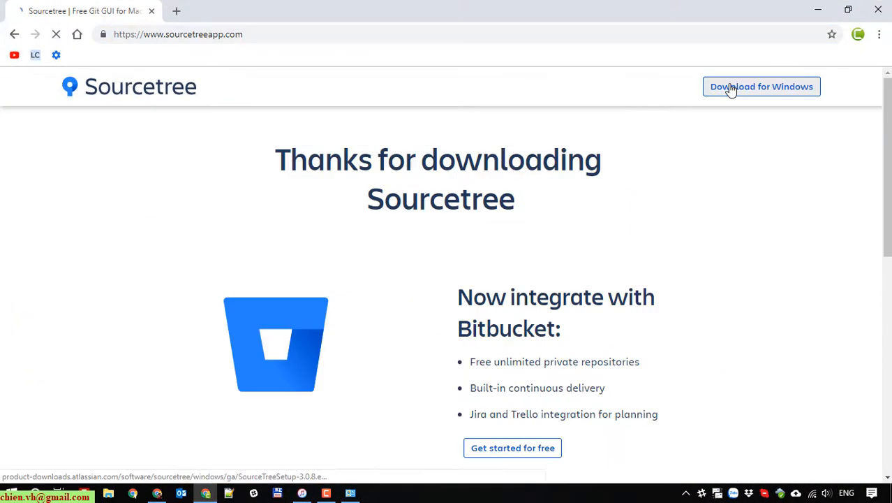
{"action": "left_click", "coordinate": [761, 87]}
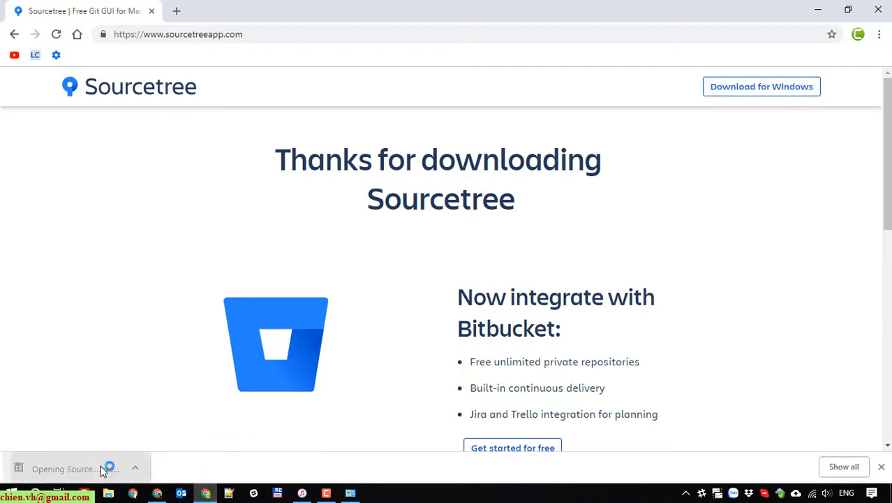
{"action": "mouse_move", "coordinate": [819, 10]}
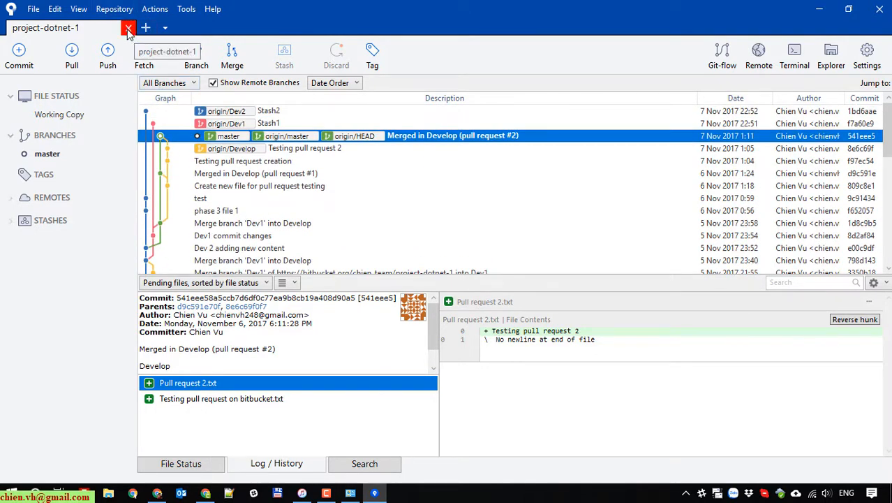
{"action": "mouse_move", "coordinate": [376, 492]}
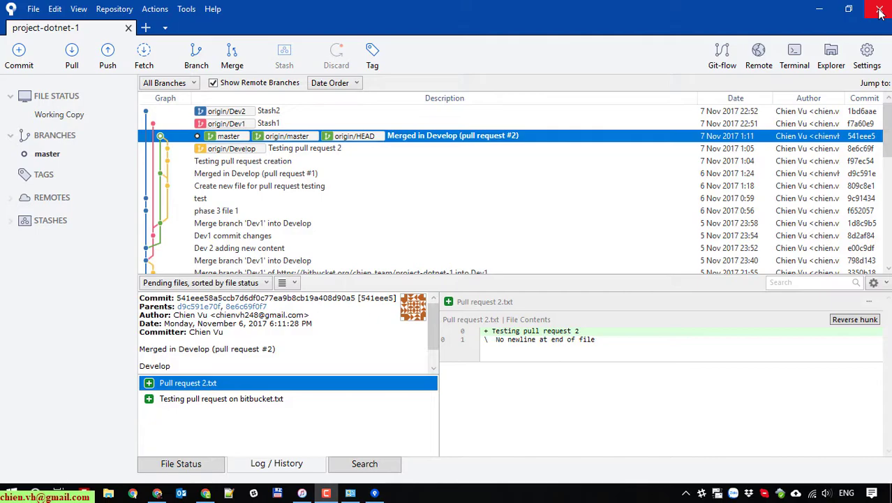
- Close the Sourcetree window showing the project-dotnet-1 repository
{"action": "left_click", "coordinate": [880, 12]}
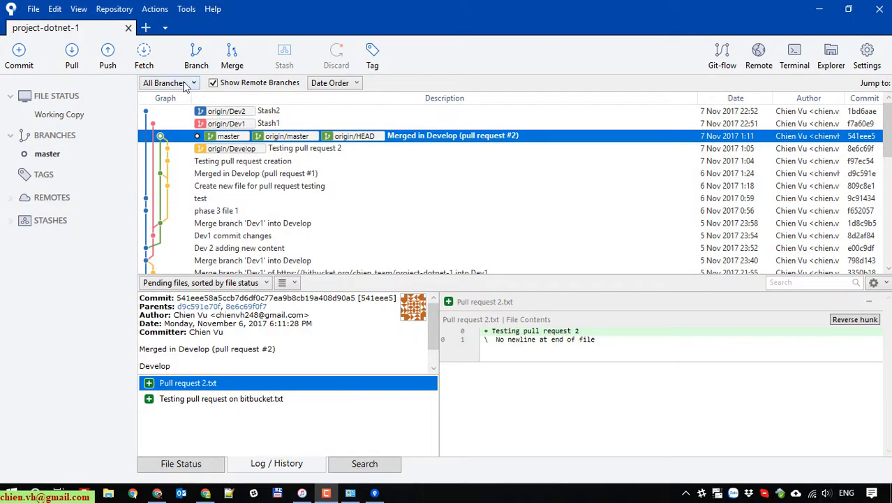
{"action": "mouse_move", "coordinate": [880, 13]}
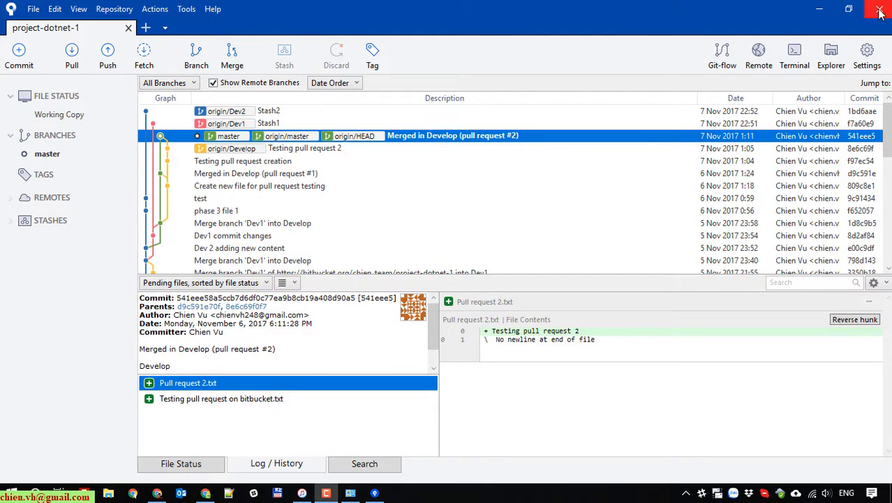
{"action": "left_click", "coordinate": [879, 10]}
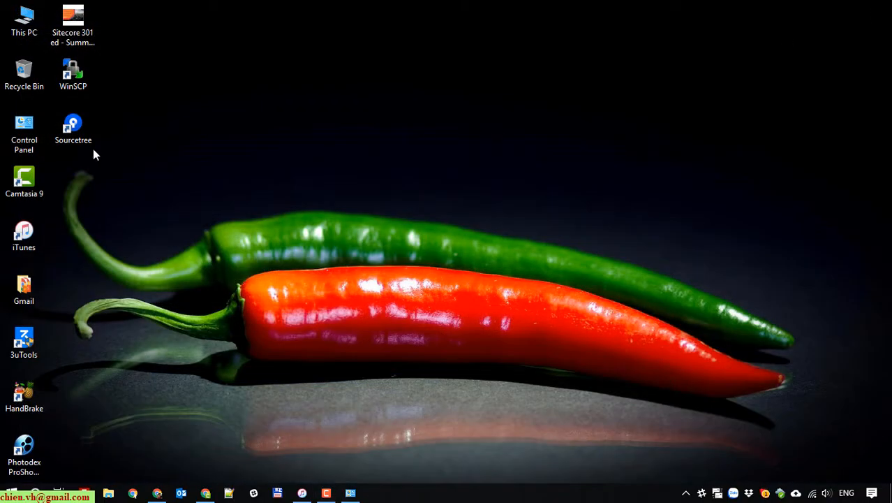
- Uninstall SourceTree from Control Panel's installed programs, then close the window
{"action": "double_click", "coordinate": [24, 129]}
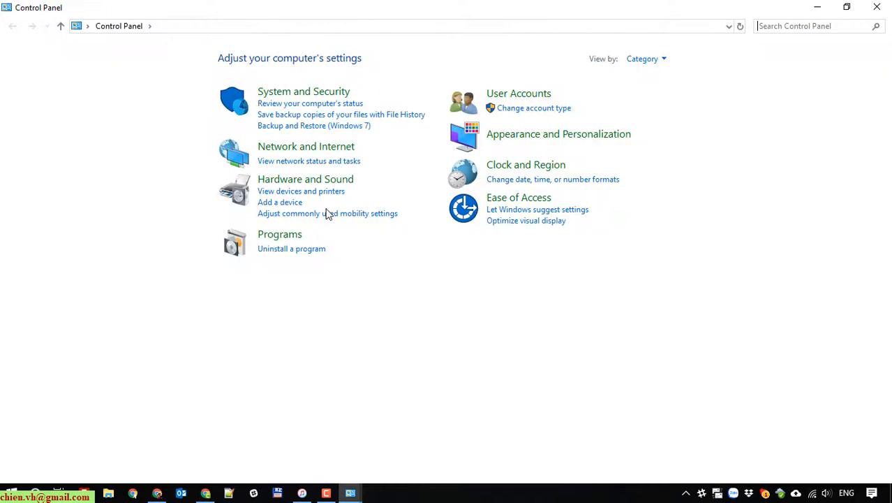
{"action": "left_click", "coordinate": [291, 248]}
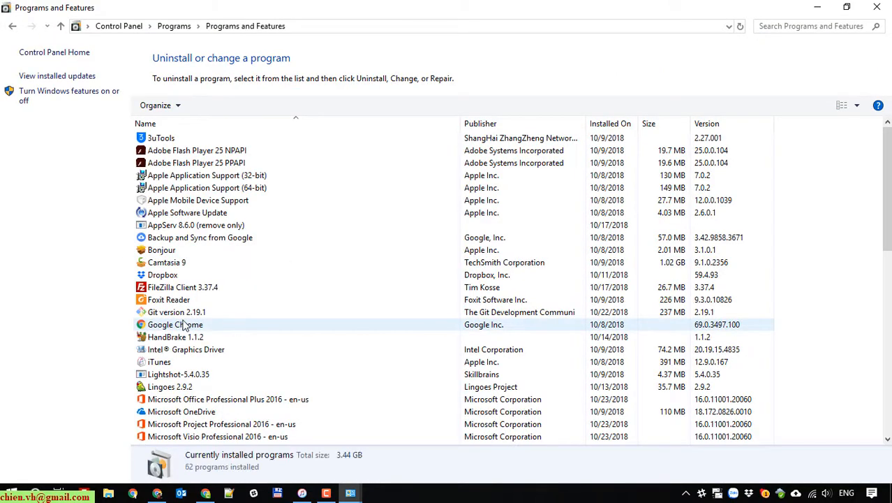
{"action": "scroll", "scroll_direction": "down", "scroll_amount": 3}
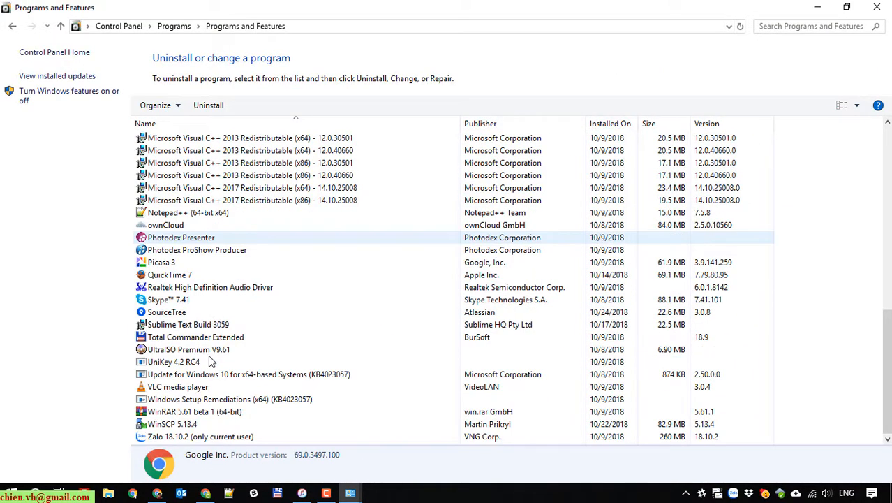
{"action": "left_click", "coordinate": [166, 312]}
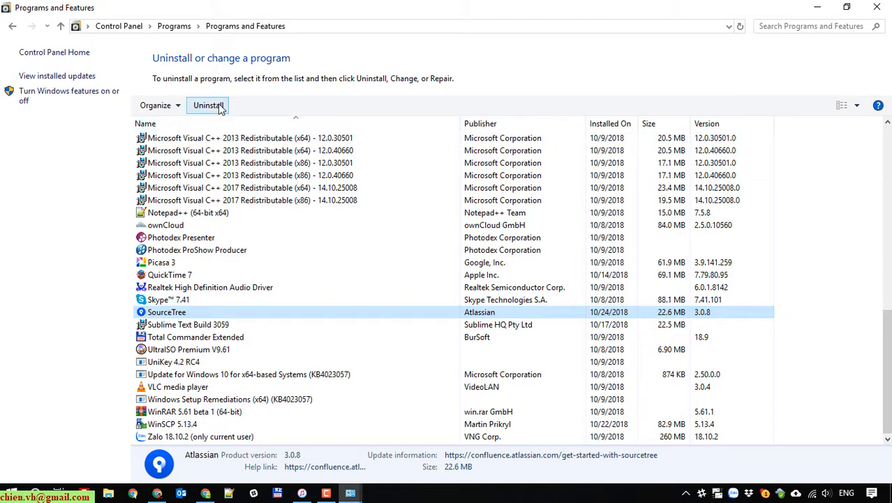
{"action": "left_click", "coordinate": [208, 105]}
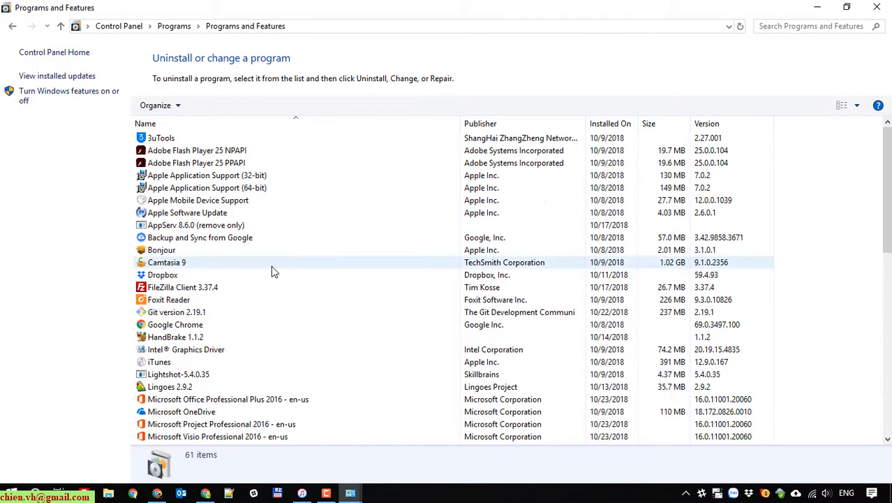
{"action": "scroll", "scroll_direction": "down", "scroll_amount": 3}
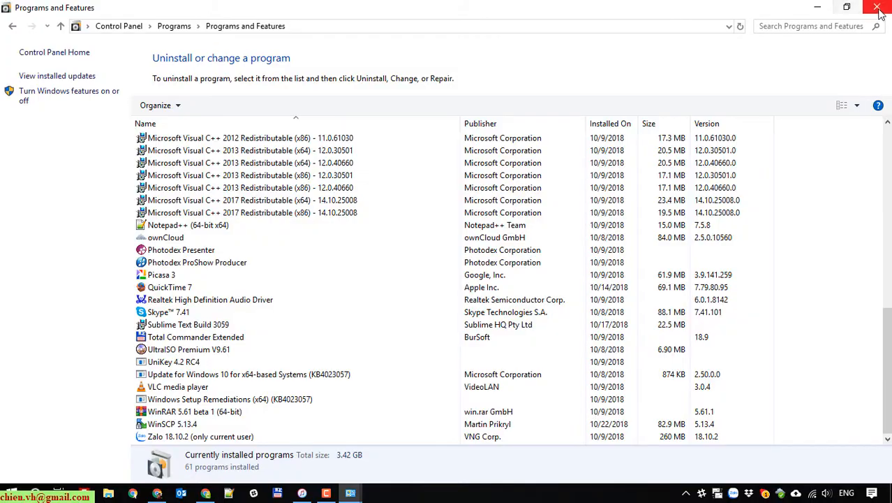
{"action": "left_click", "coordinate": [881, 7]}
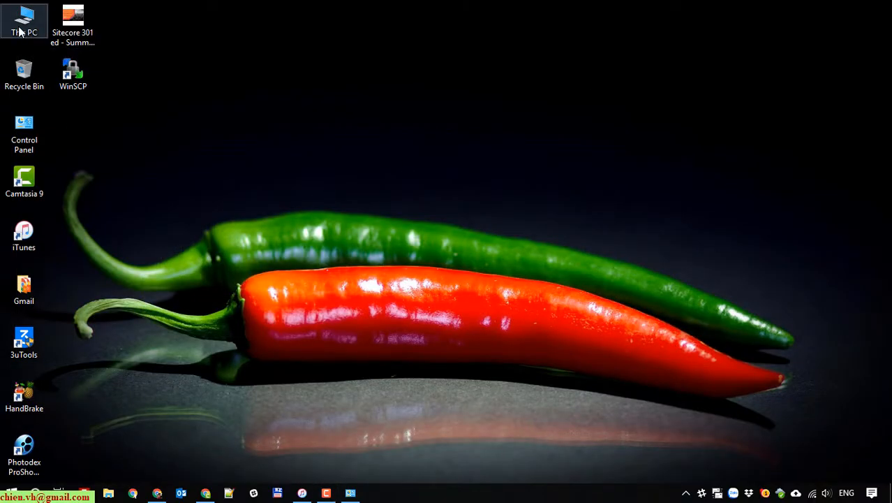
- Browse to C:\Users\Admin\AppData and turn on showing hidden files, folders and drives
{"action": "double_click", "coordinate": [24, 21]}
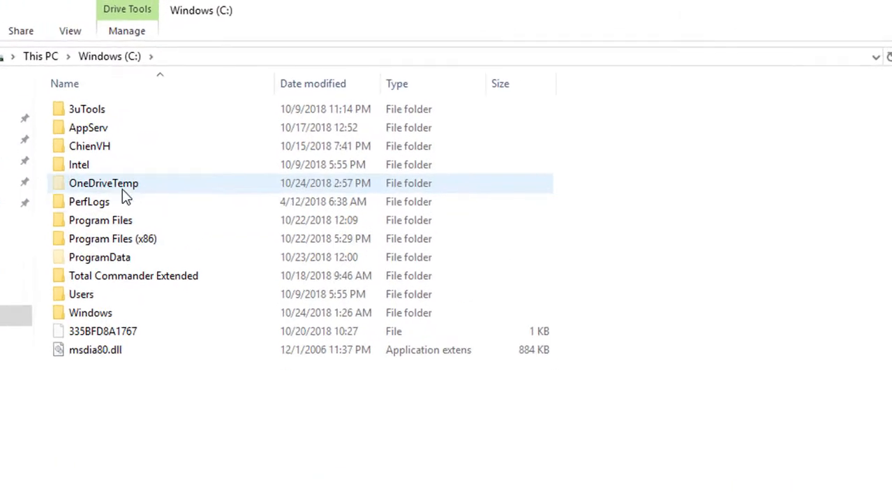
{"action": "double_click", "coordinate": [81, 293]}
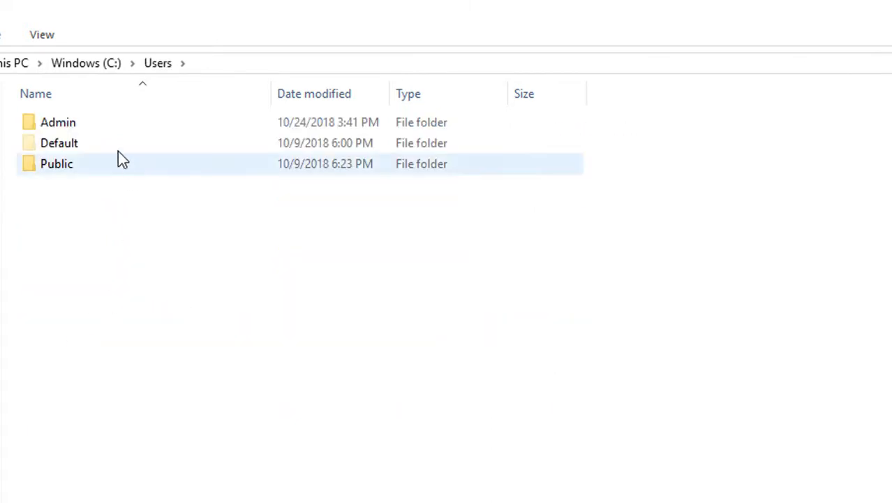
{"action": "double_click", "coordinate": [58, 123]}
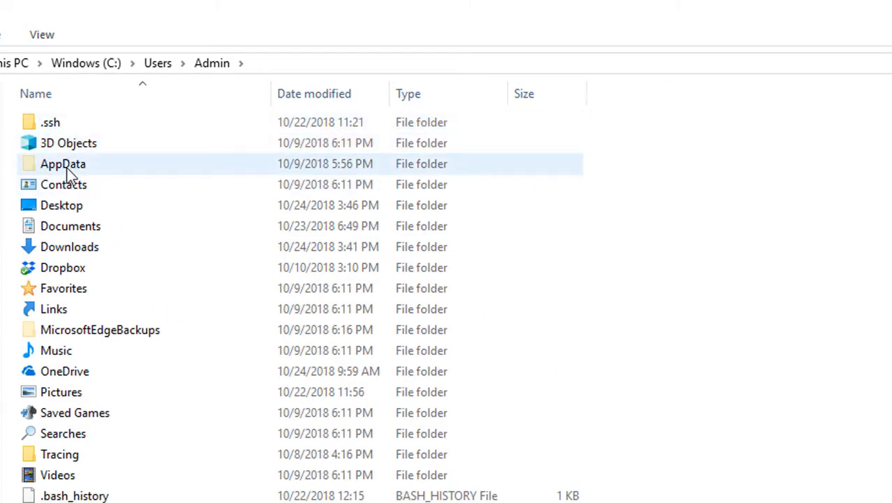
{"action": "double_click", "coordinate": [63, 164]}
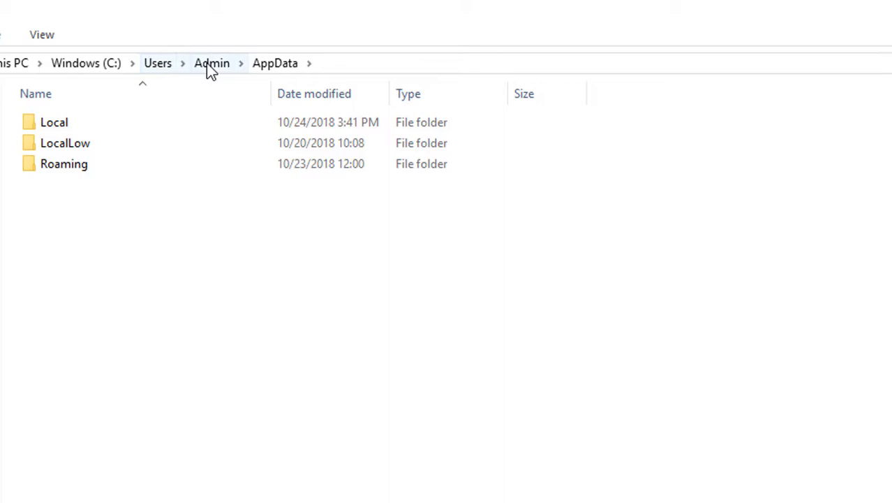
{"action": "left_click", "coordinate": [211, 63]}
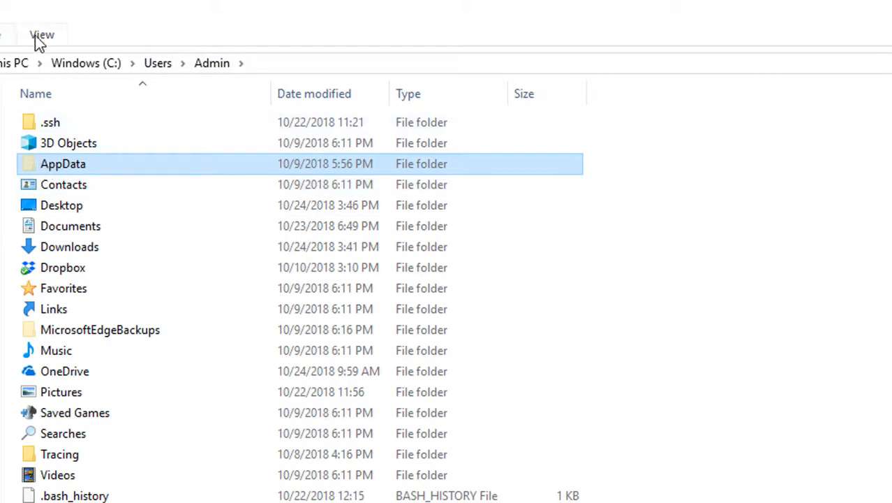
{"action": "left_click", "coordinate": [42, 34]}
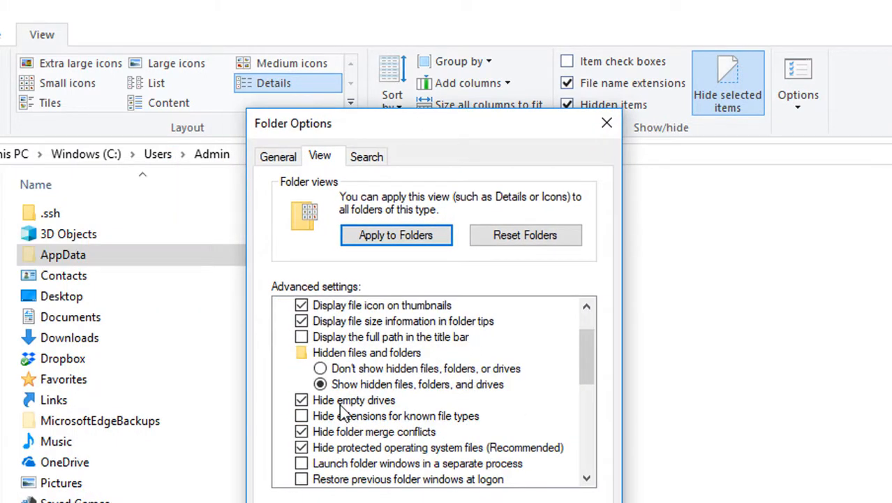
{"action": "left_click", "coordinate": [417, 384]}
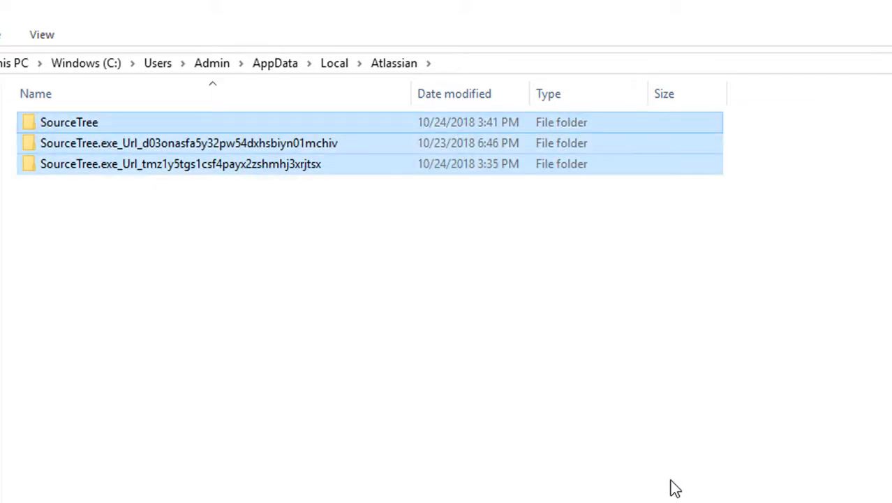
- Permanently delete the three SourceTree folders under AppData\Local\Atlassian and close Explorer
{"action": "key", "text": "Delete"}
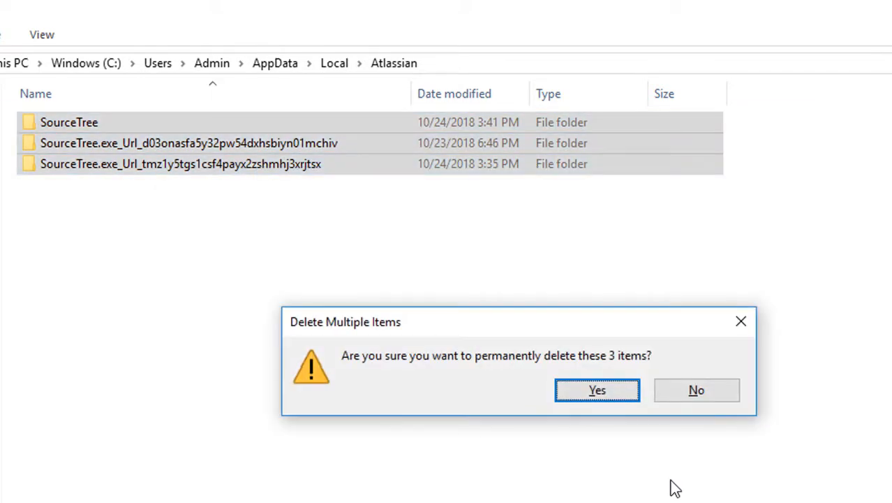
{"action": "left_click", "coordinate": [597, 389]}
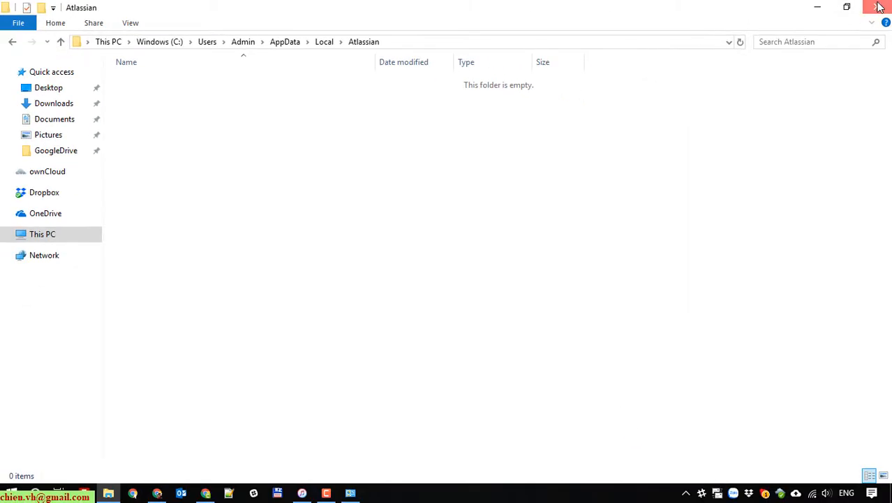
{"action": "left_click", "coordinate": [879, 6]}
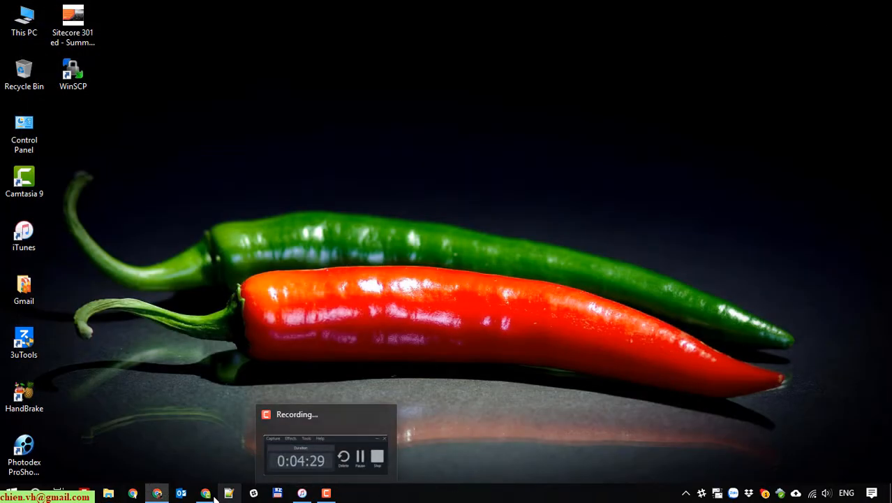
- Run the downloaded SourceTreeSetup-3.0.8 installer from Chrome's downloads
{"action": "left_click", "coordinate": [156, 492]}
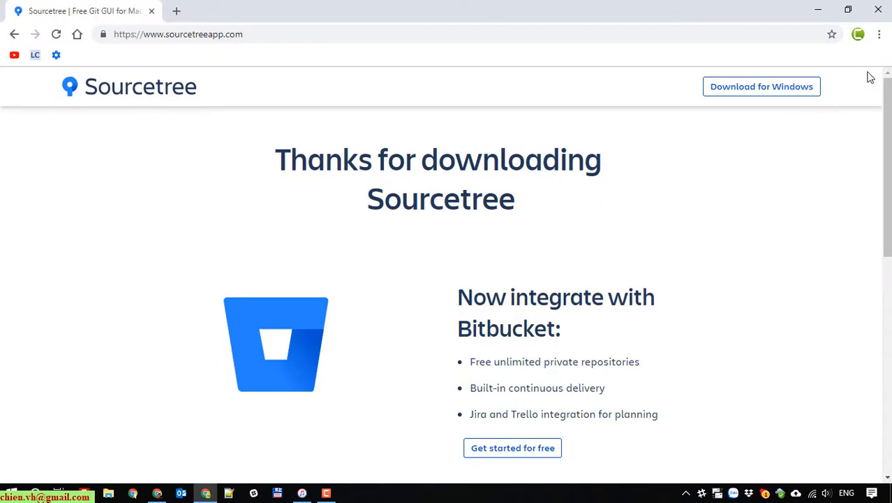
{"action": "mouse_move", "coordinate": [756, 130]}
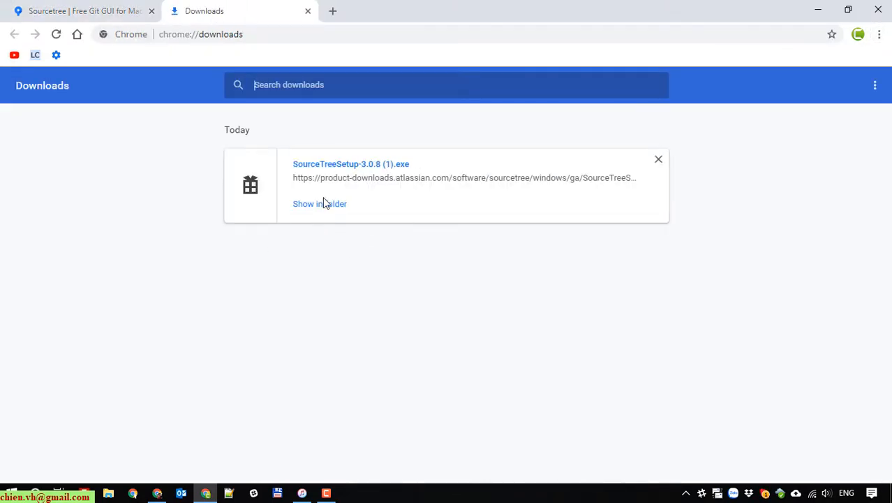
{"action": "mouse_move", "coordinate": [316, 173]}
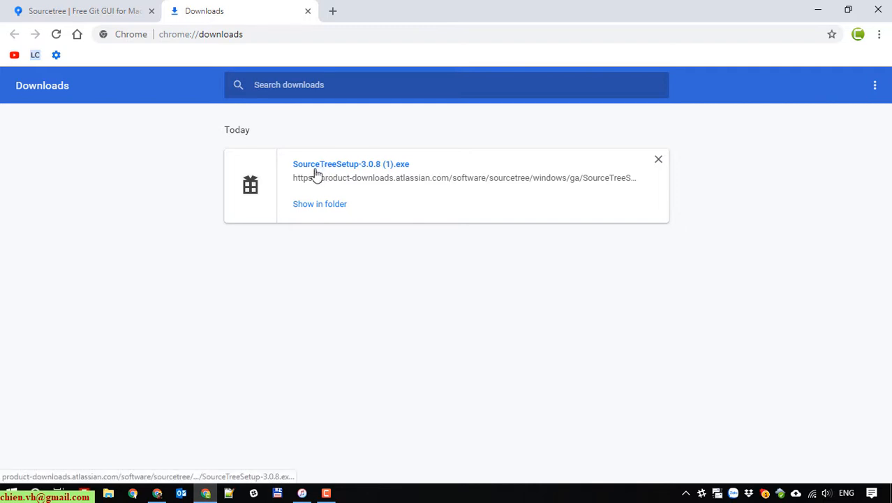
{"action": "mouse_move", "coordinate": [346, 175]}
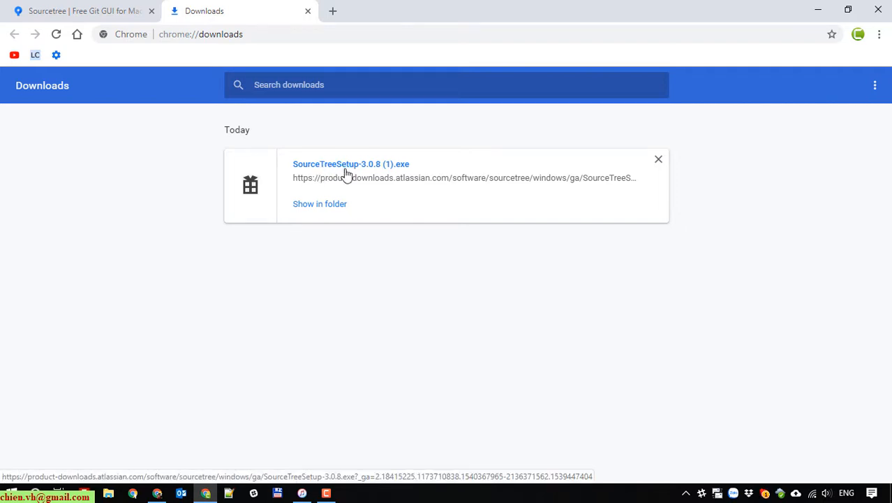
{"action": "left_click", "coordinate": [818, 10]}
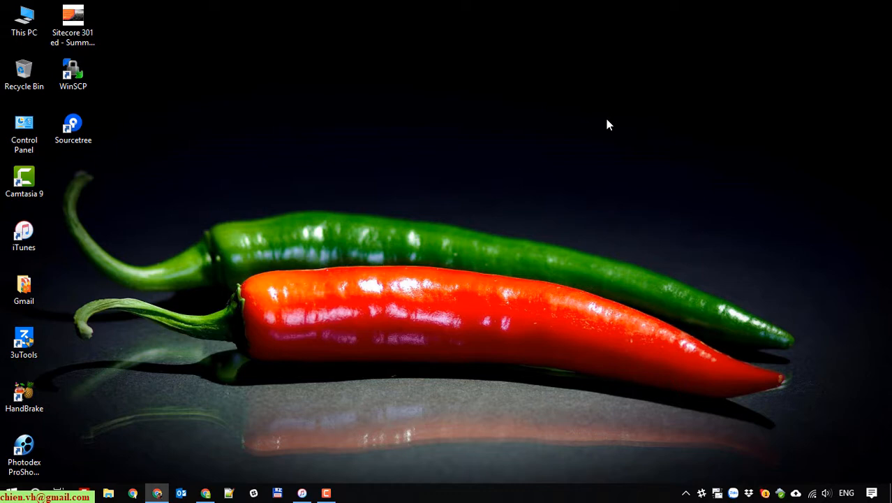
{"action": "mouse_move", "coordinate": [520, 146]}
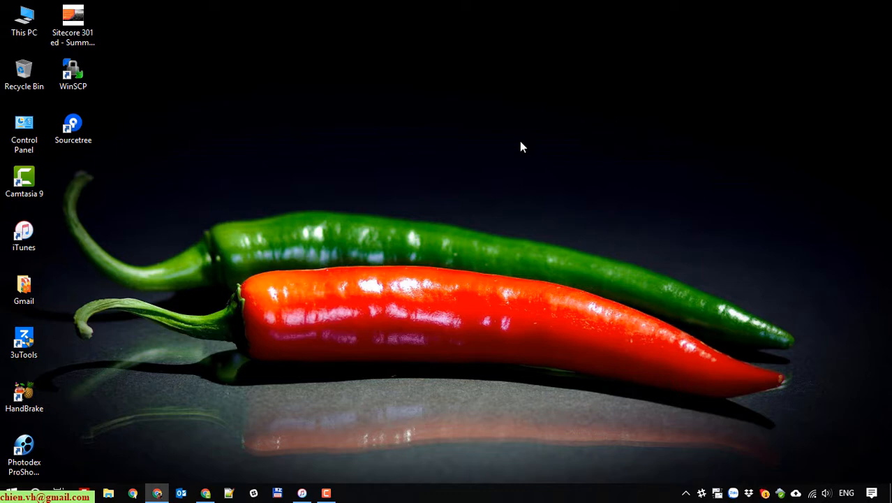
{"action": "mouse_move", "coordinate": [478, 179]}
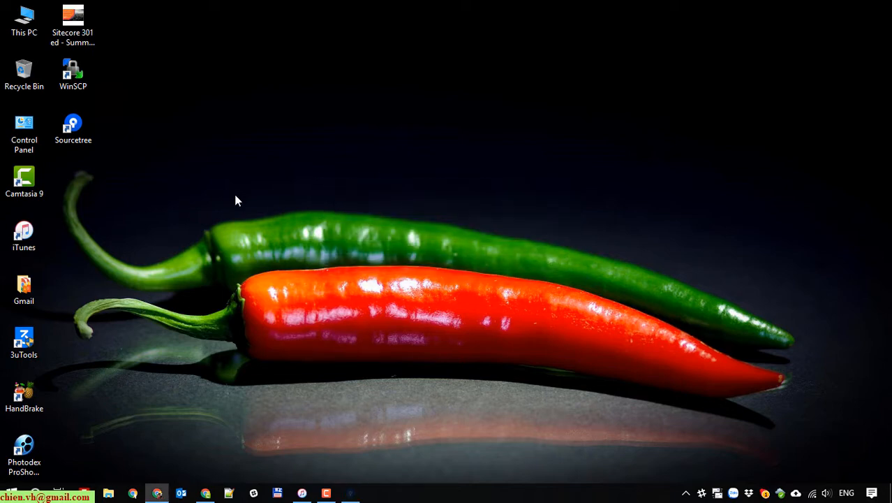
{"action": "mouse_move", "coordinate": [254, 196]}
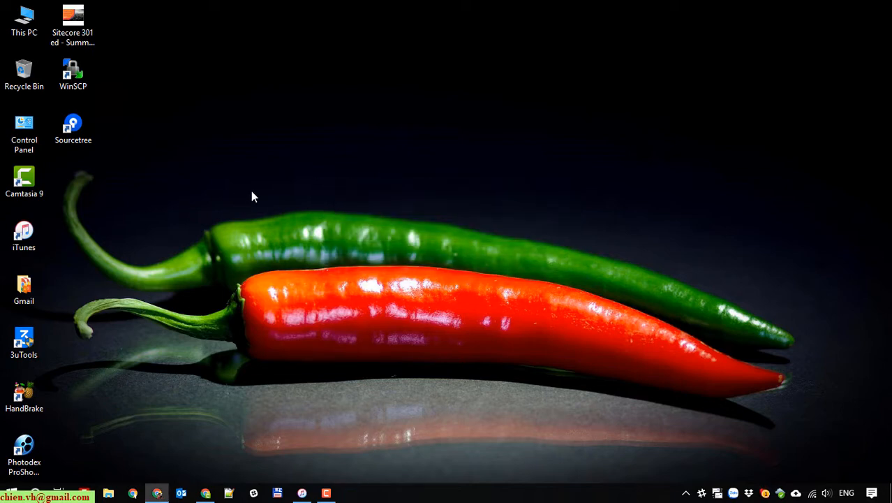
- Launch Sourcetree from the desktop shortcut and choose Bitbucket for registration
{"action": "double_click", "coordinate": [73, 124]}
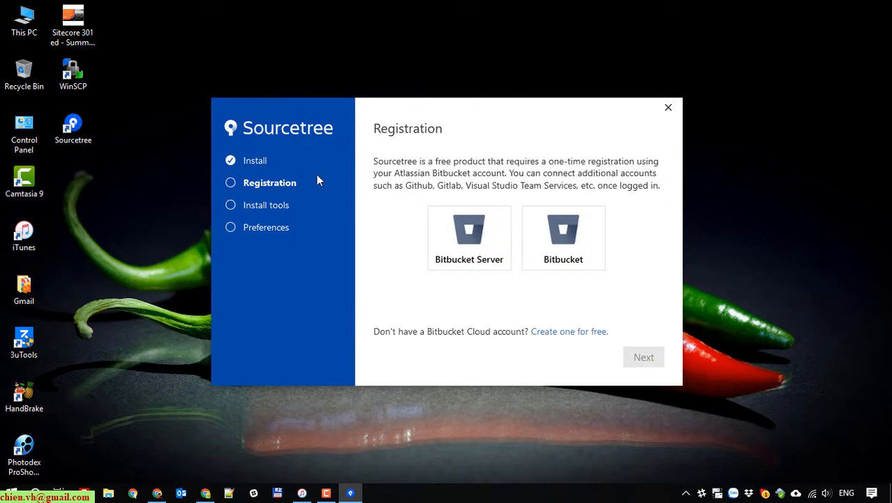
{"action": "mouse_move", "coordinate": [251, 166]}
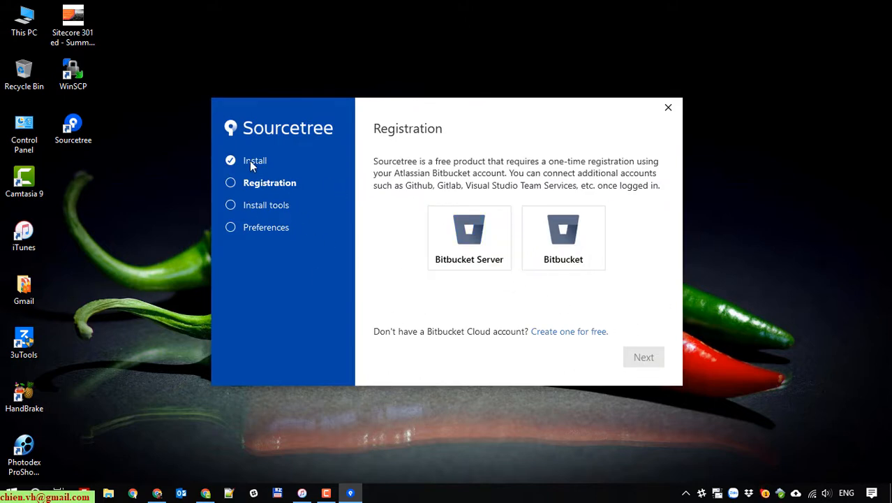
{"action": "mouse_move", "coordinate": [475, 287]}
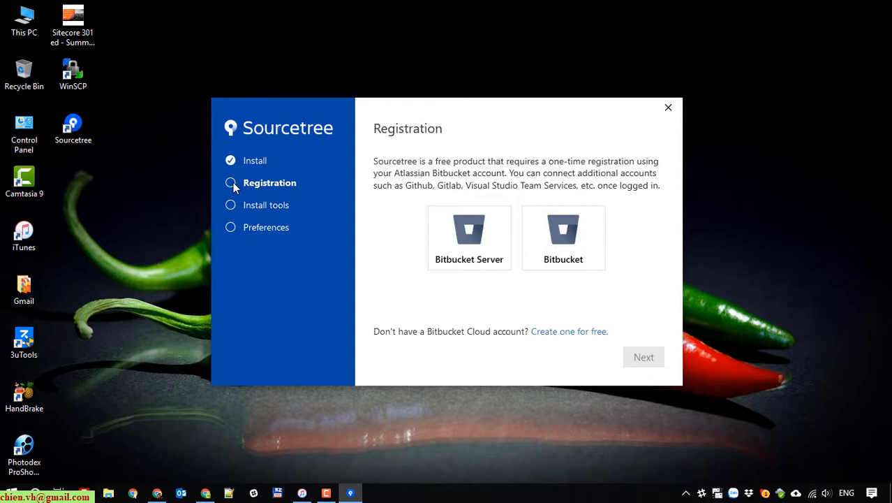
{"action": "left_click", "coordinate": [563, 237]}
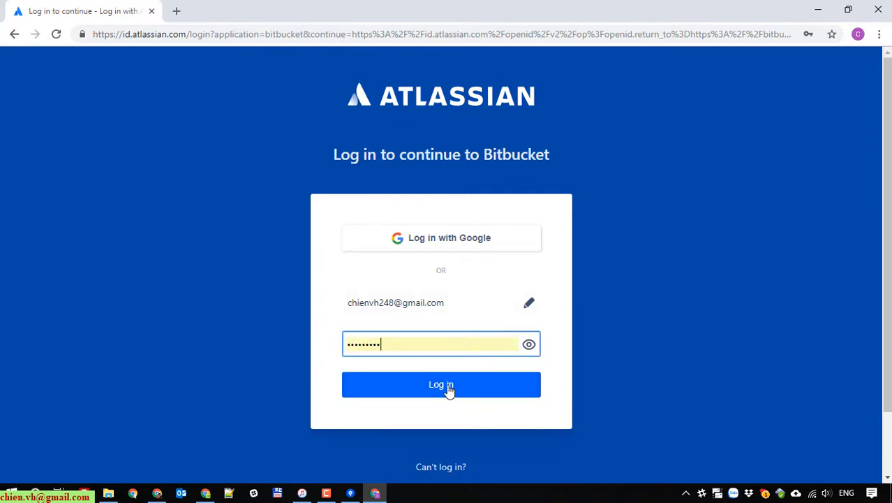
- Log in to Bitbucket and grant Sourcetree for Windows access to the account
{"action": "left_click", "coordinate": [441, 383]}
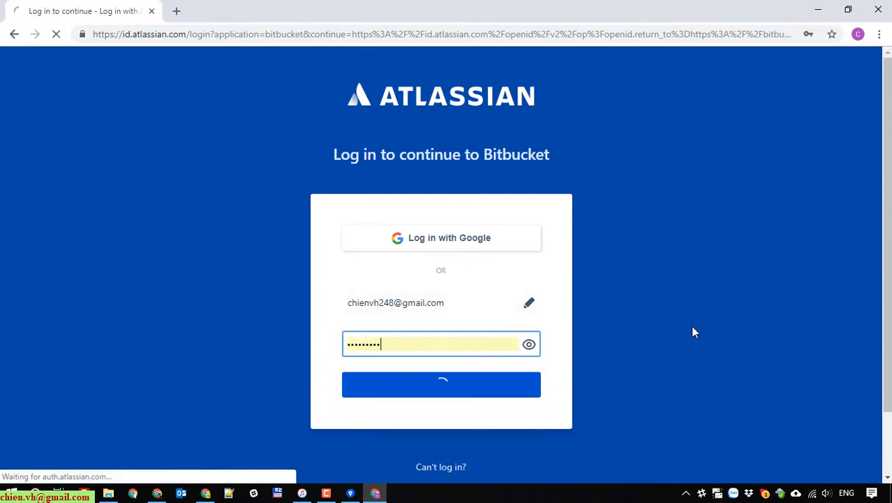
{"action": "left_click", "coordinate": [442, 384]}
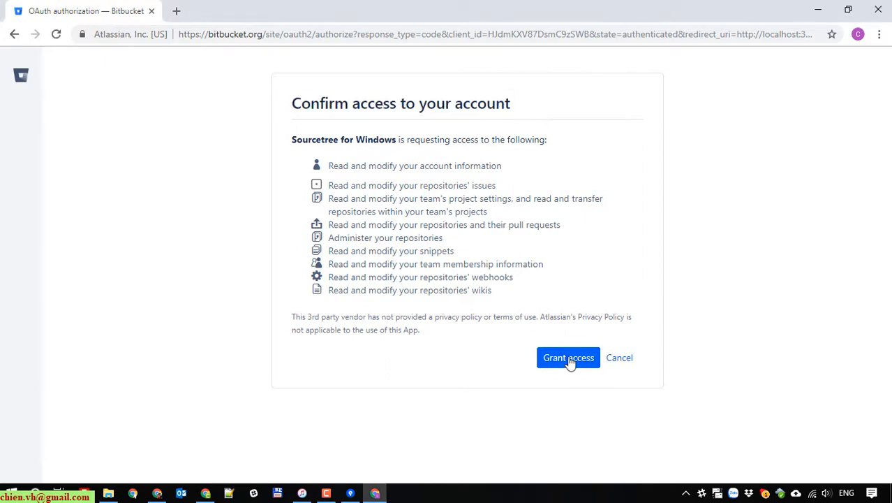
{"action": "left_click", "coordinate": [568, 357]}
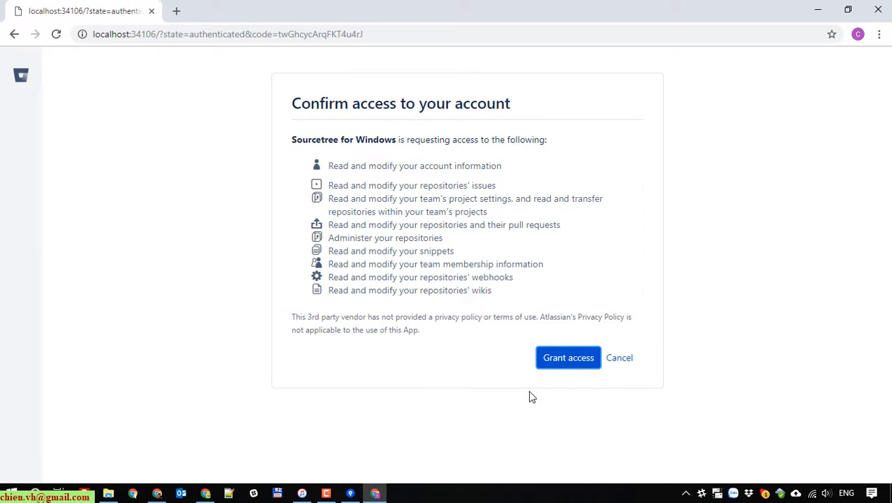
{"action": "mouse_move", "coordinate": [569, 358]}
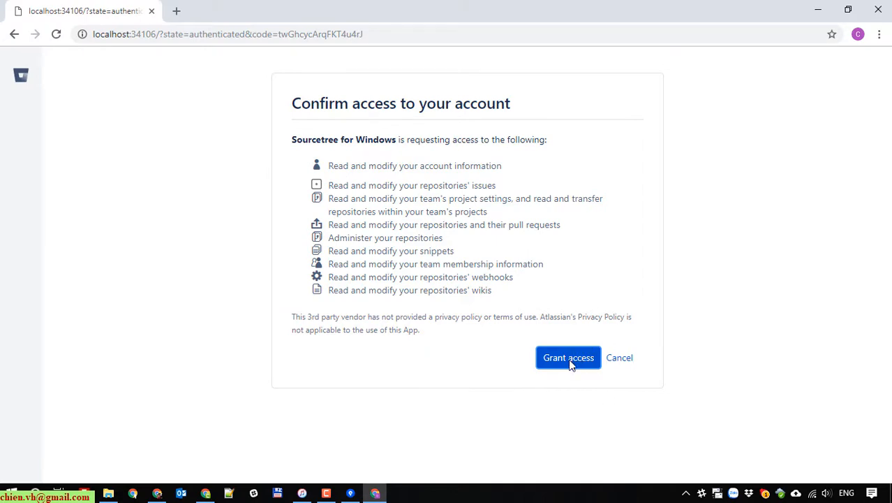
{"action": "left_click", "coordinate": [569, 357]}
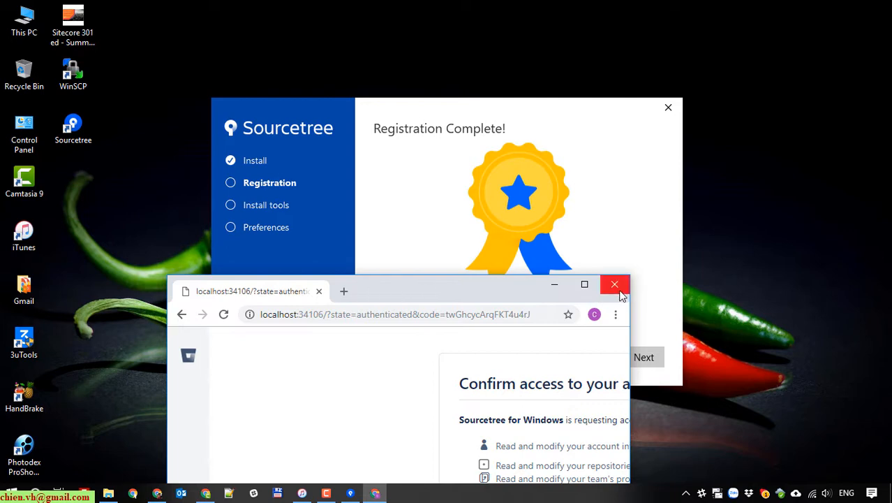
- Close the browser page, continue past Registration Complete, and untick Mercurial
{"action": "left_click", "coordinate": [614, 285]}
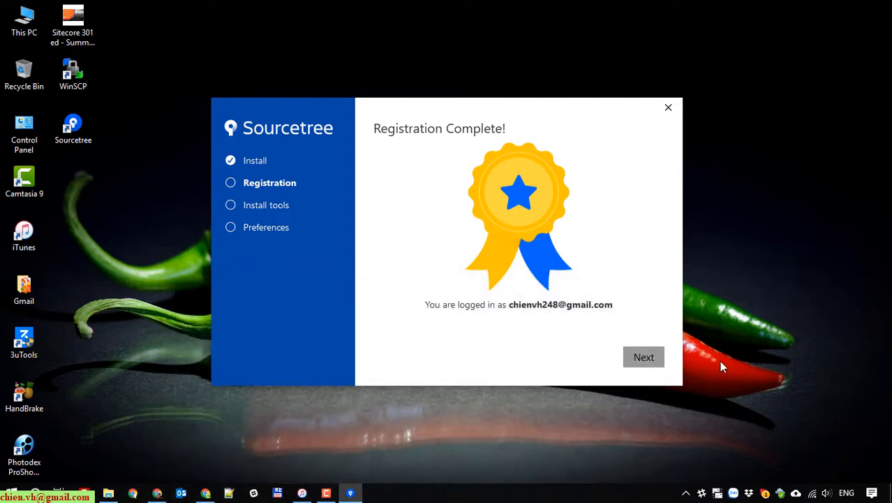
{"action": "left_click", "coordinate": [643, 357]}
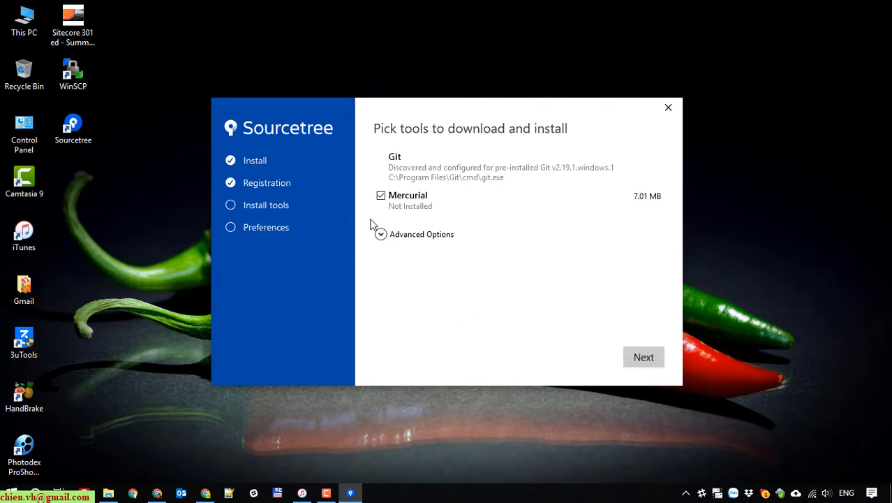
{"action": "left_click", "coordinate": [381, 195]}
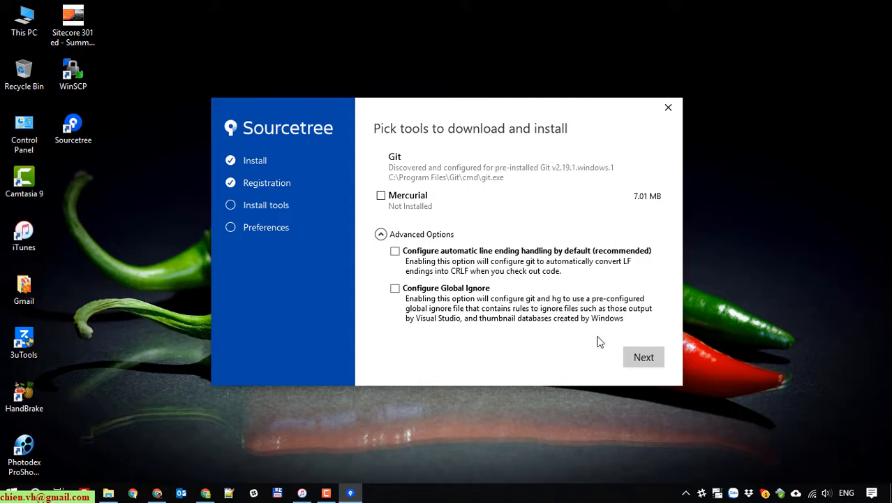
- Enable 'Set global author details for Git and Mercurial' and finish the wizard
{"action": "left_click", "coordinate": [643, 356]}
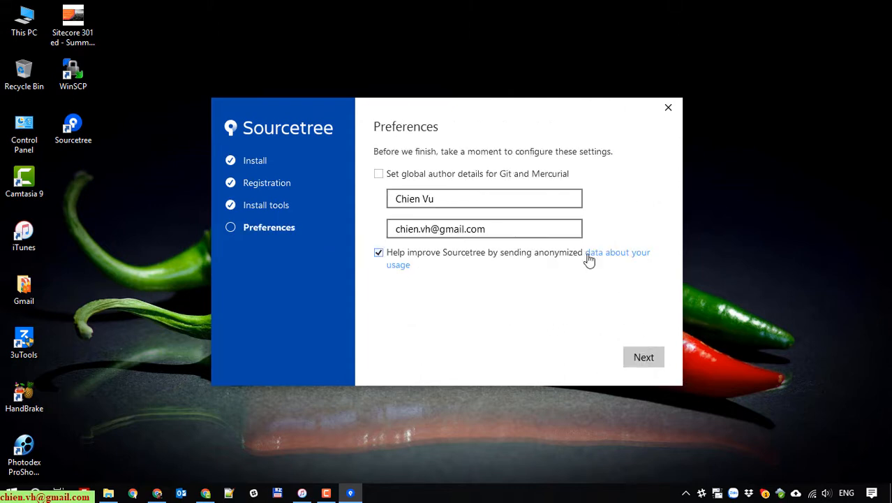
{"action": "mouse_move", "coordinate": [440, 190]}
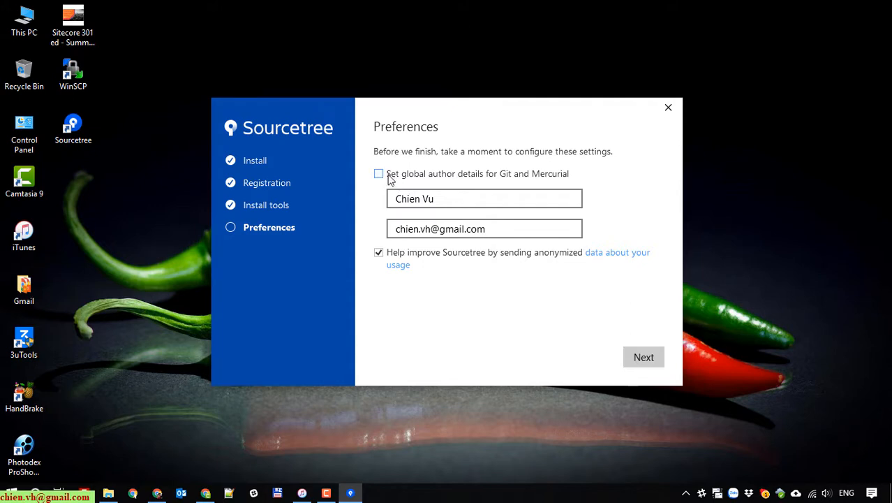
{"action": "left_click", "coordinate": [378, 173]}
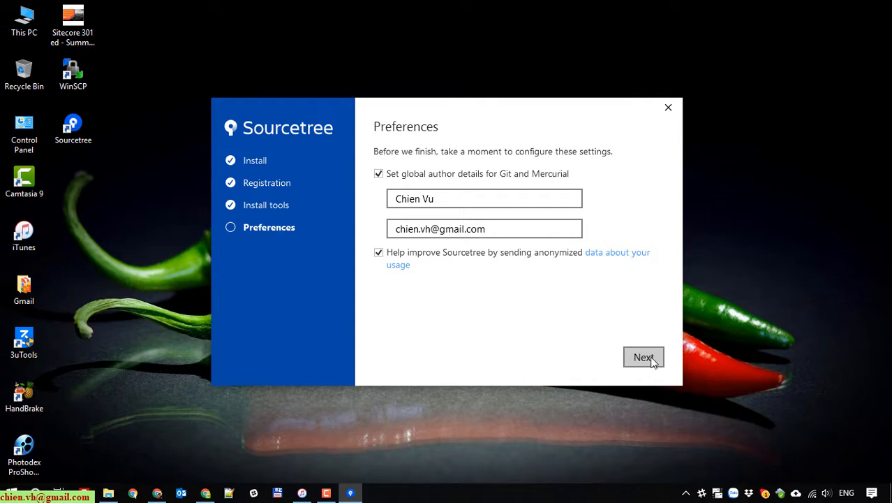
{"action": "left_click", "coordinate": [643, 356]}
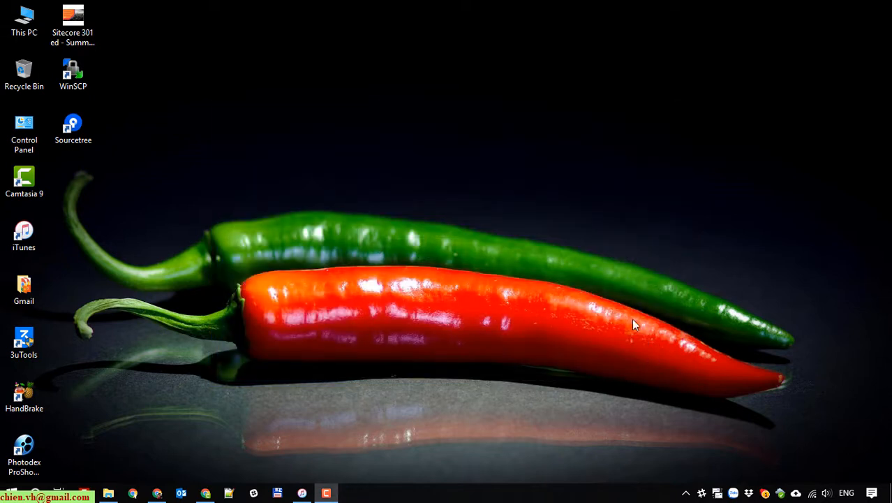
- Accept loading an SSH key and select the .ppk file from C:\Users\Admin\.ssh
{"action": "right_click", "coordinate": [634, 324]}
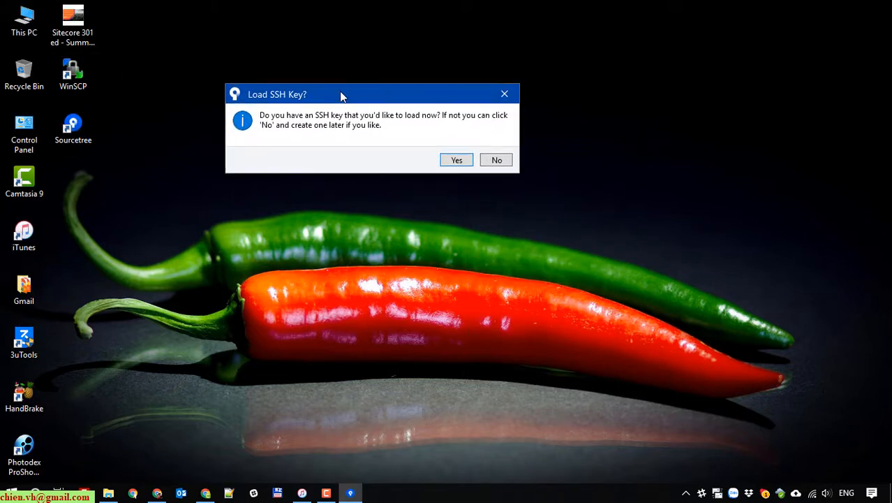
{"action": "left_click_drag", "start_coordinate": [342, 94], "coordinate": [370, 100]}
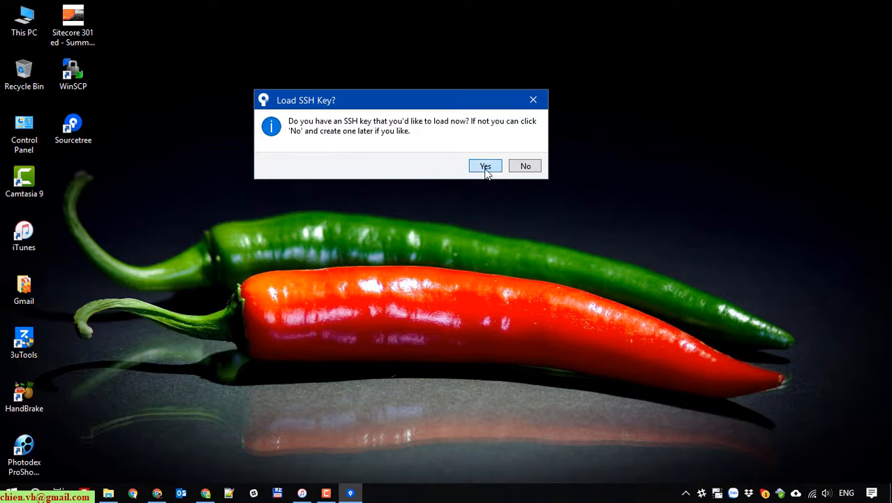
{"action": "left_click", "coordinate": [485, 166]}
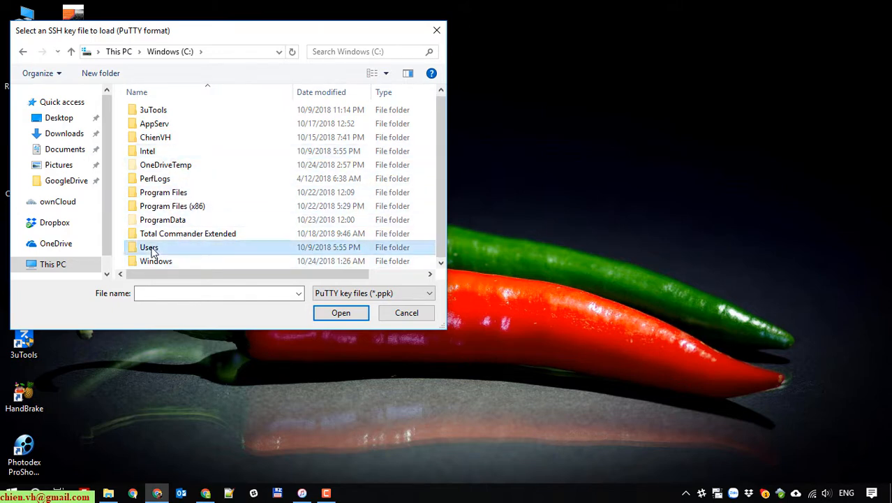
{"action": "double_click", "coordinate": [149, 247]}
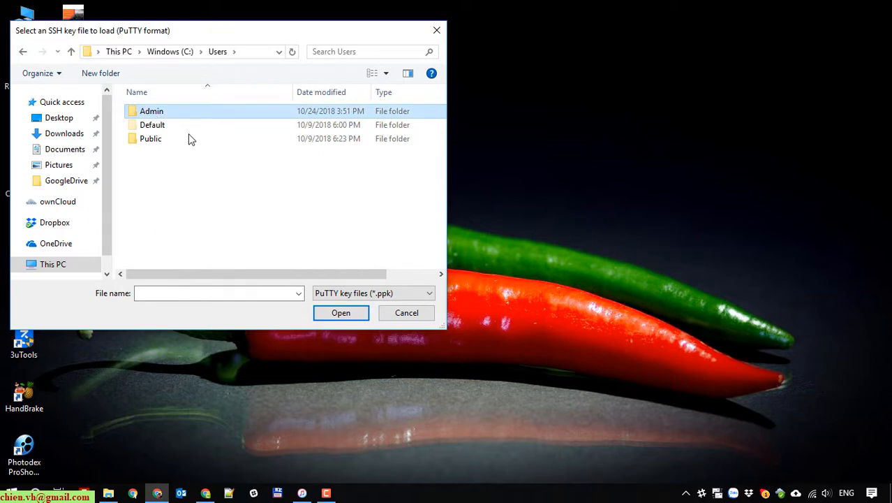
{"action": "double_click", "coordinate": [151, 111]}
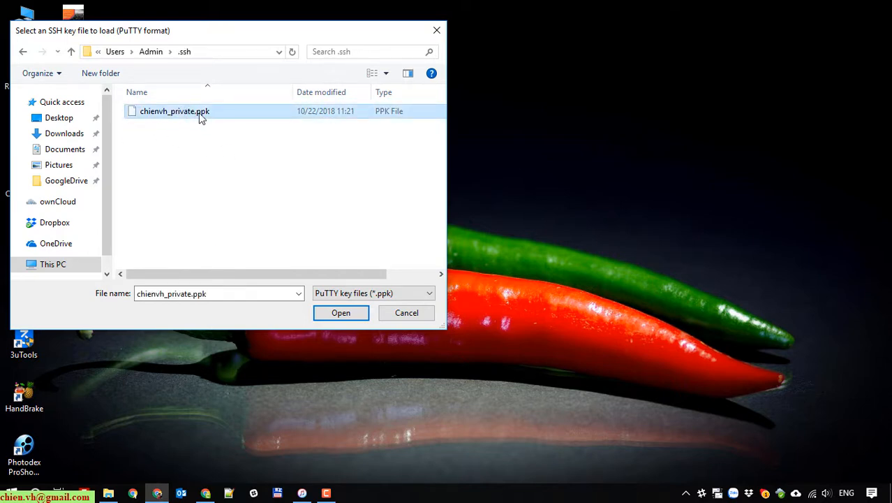
{"action": "left_click", "coordinate": [341, 312]}
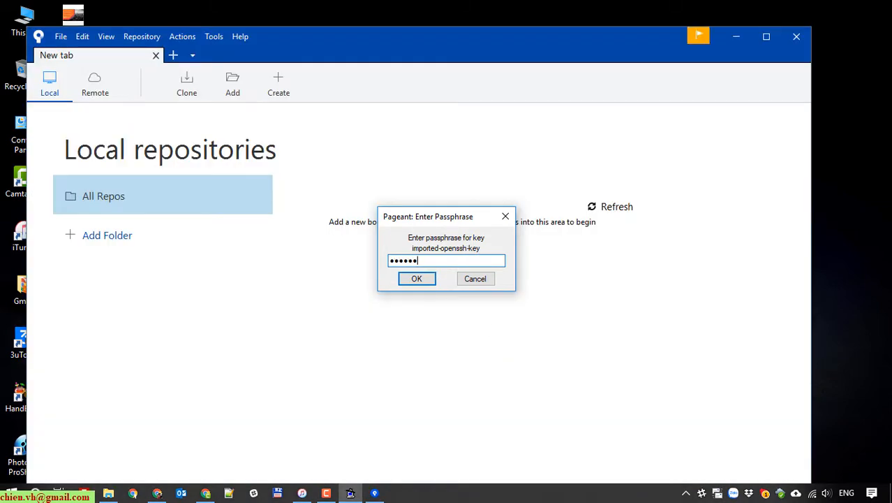
- Confirm the SSH key passphrase in Pageant and maximise the Sourcetree local repositories window
{"action": "left_click", "coordinate": [416, 278]}
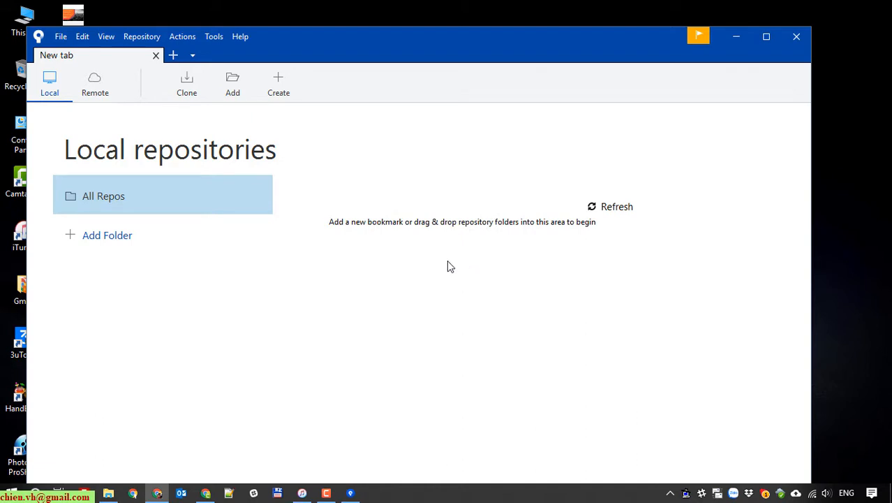
{"action": "mouse_move", "coordinate": [408, 45]}
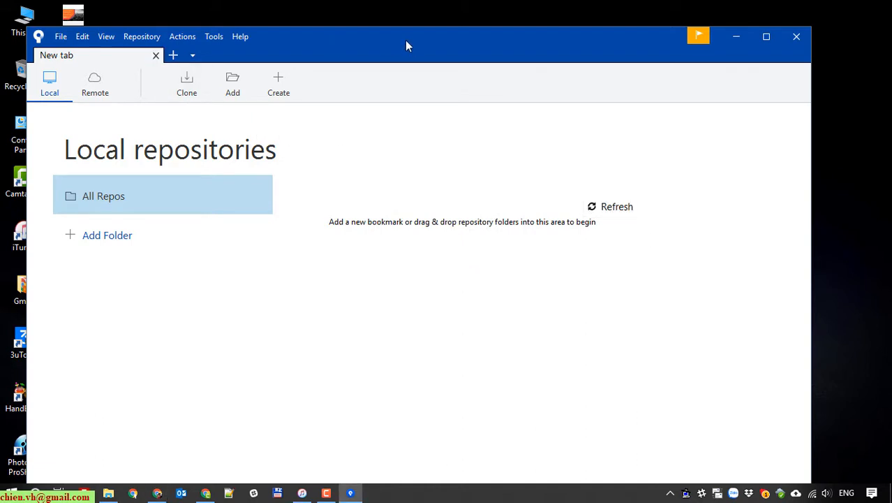
{"action": "left_click", "coordinate": [765, 36]}
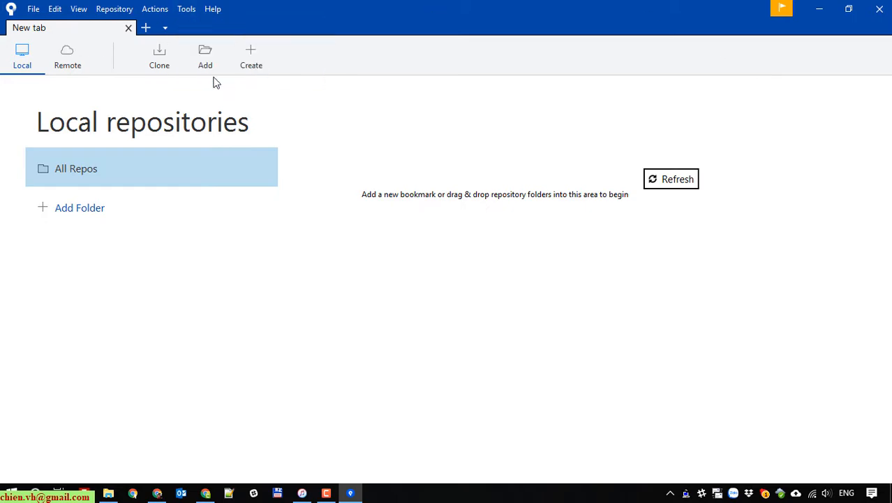
{"action": "left_click", "coordinate": [186, 9]}
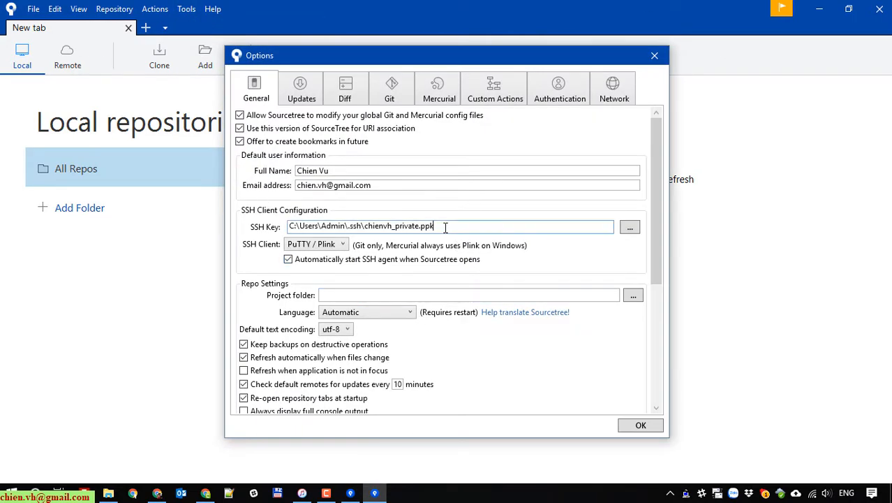
{"action": "triple_click", "coordinate": [468, 185]}
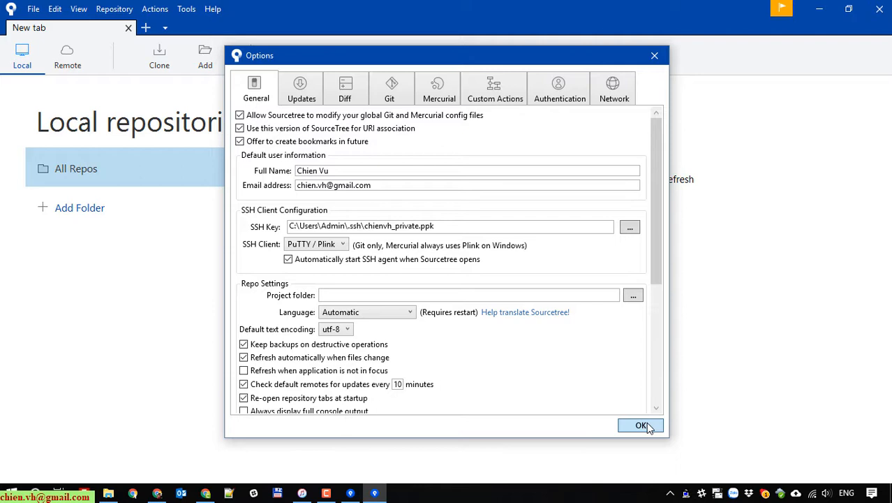
{"action": "left_click", "coordinate": [640, 425]}
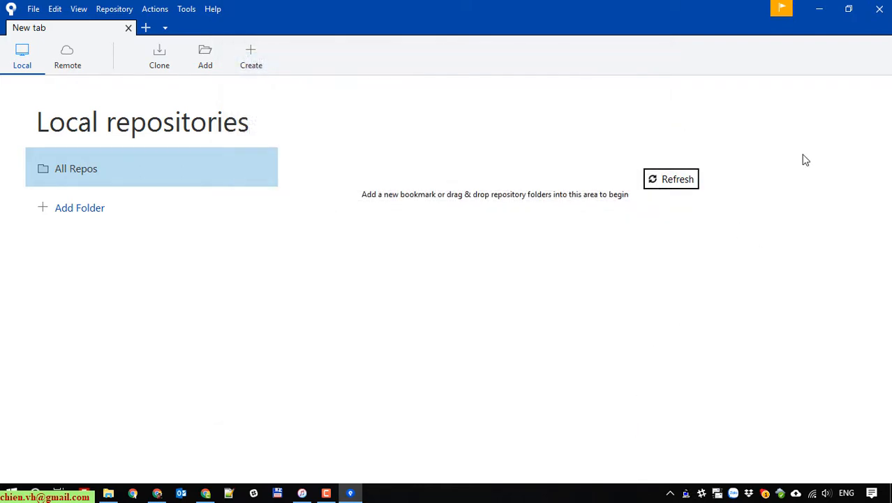
{"action": "mouse_move", "coordinate": [395, 479]}
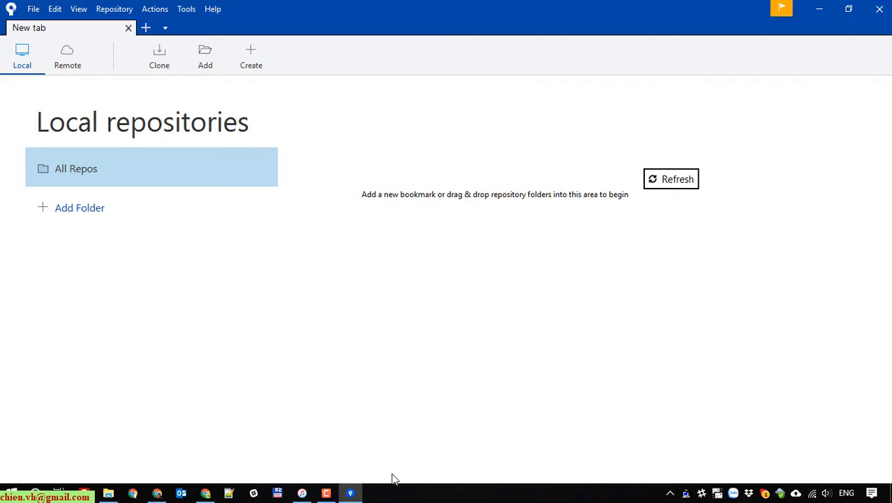